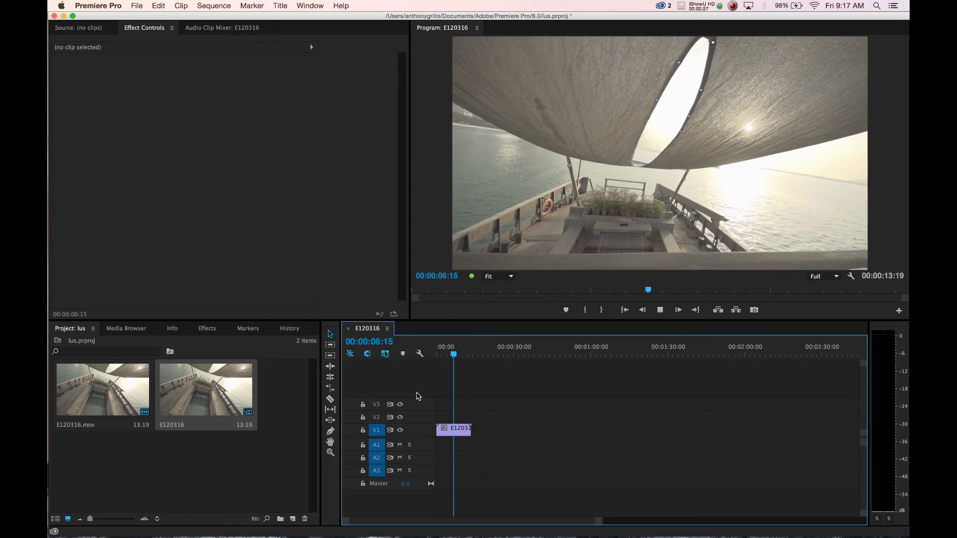
Expand the Video Effects category in the Effects panel to reach Lumetri.
click(206, 328)
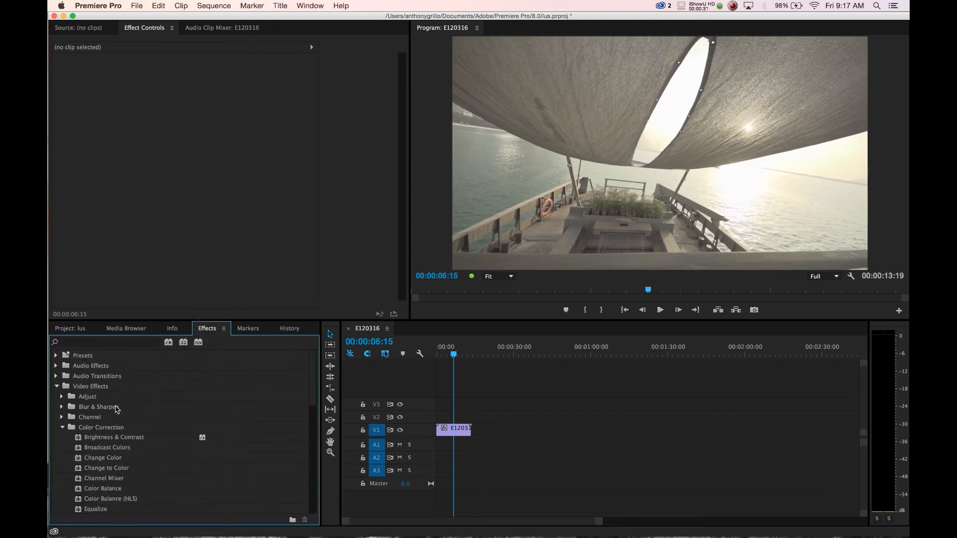
click(56, 387)
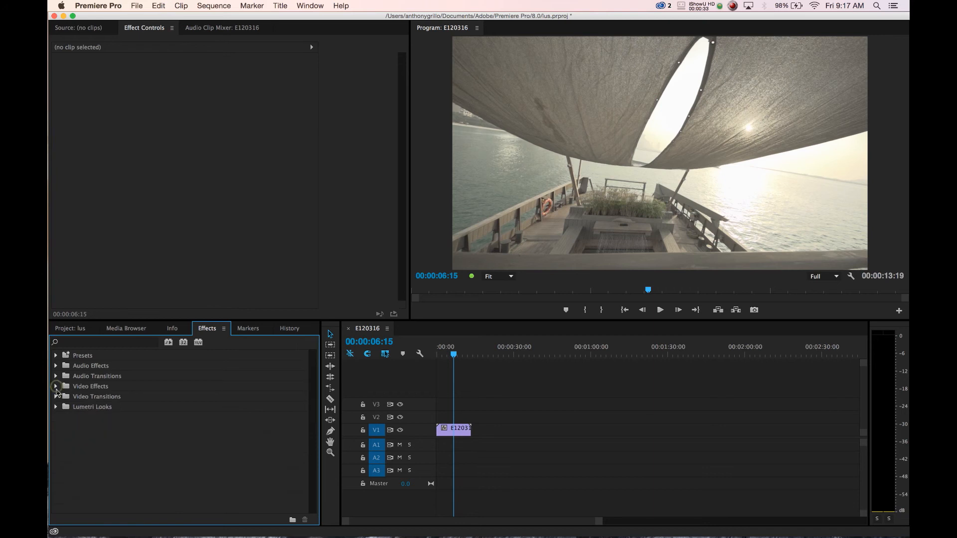
click(56, 387)
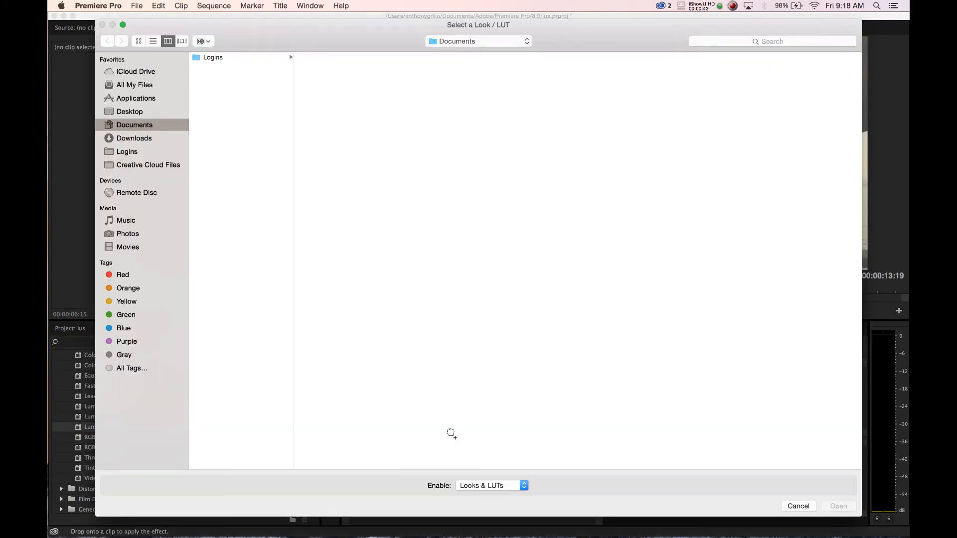
Load Lincoln.3DL from Applications > deluts_set123_rev1 > 3dl > 32 Grid onto the clip.
click(136, 97)
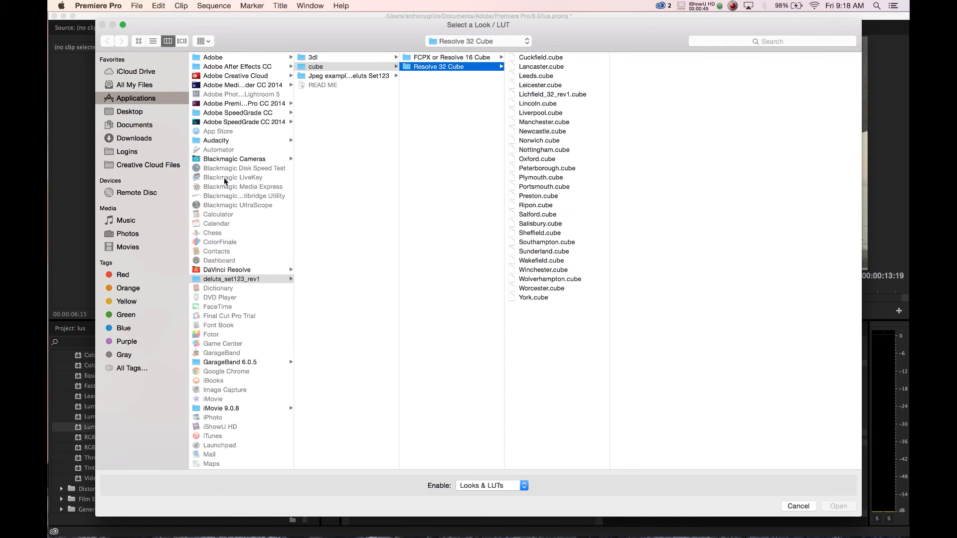
mouse_move(227, 285)
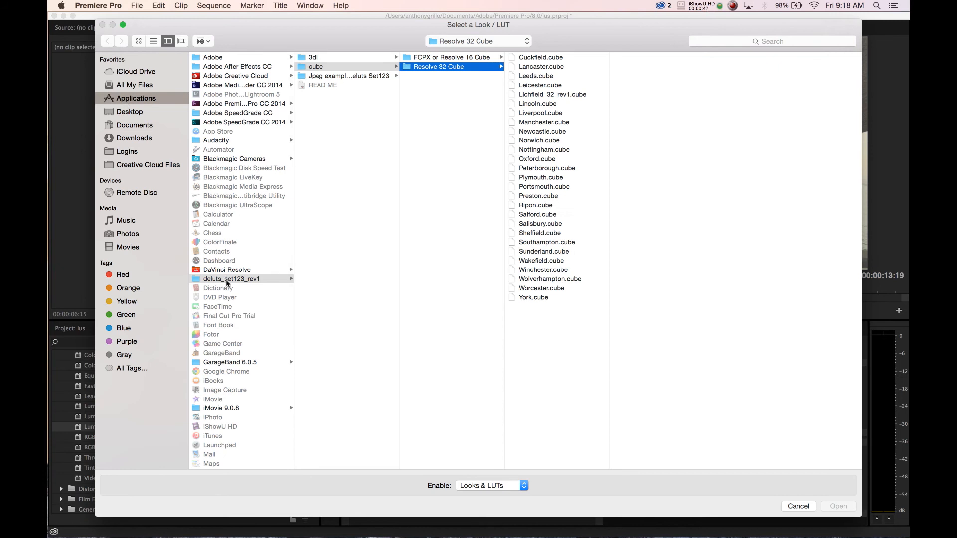
mouse_move(341, 69)
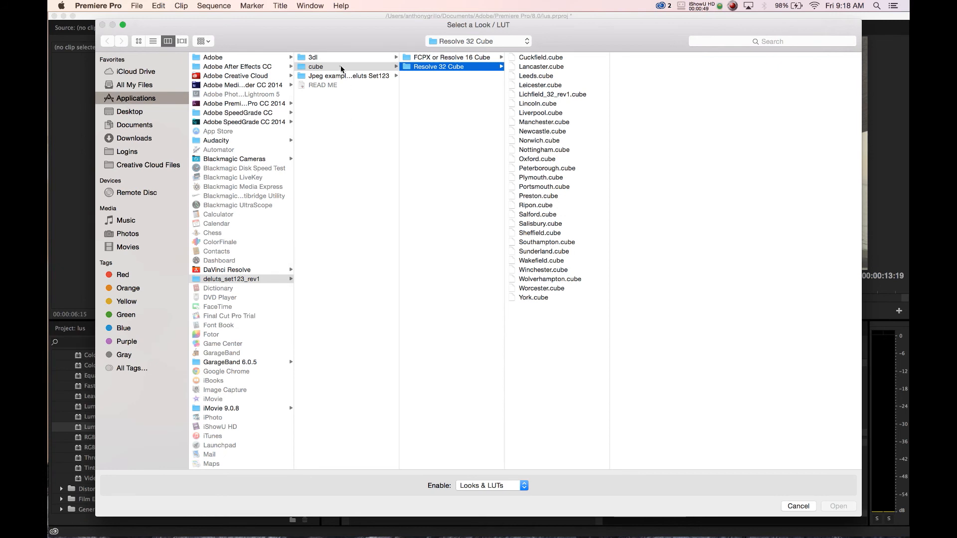
click(313, 57)
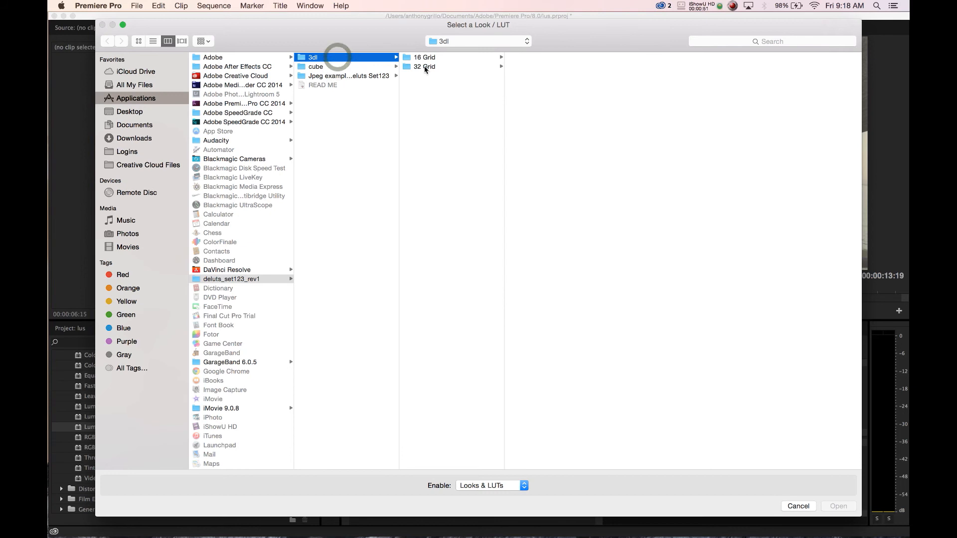
click(425, 66)
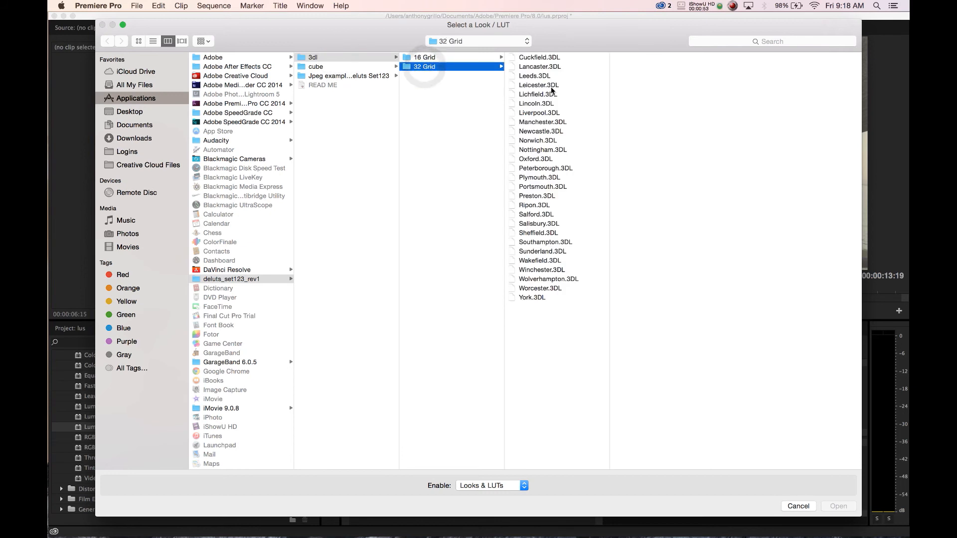
click(535, 103)
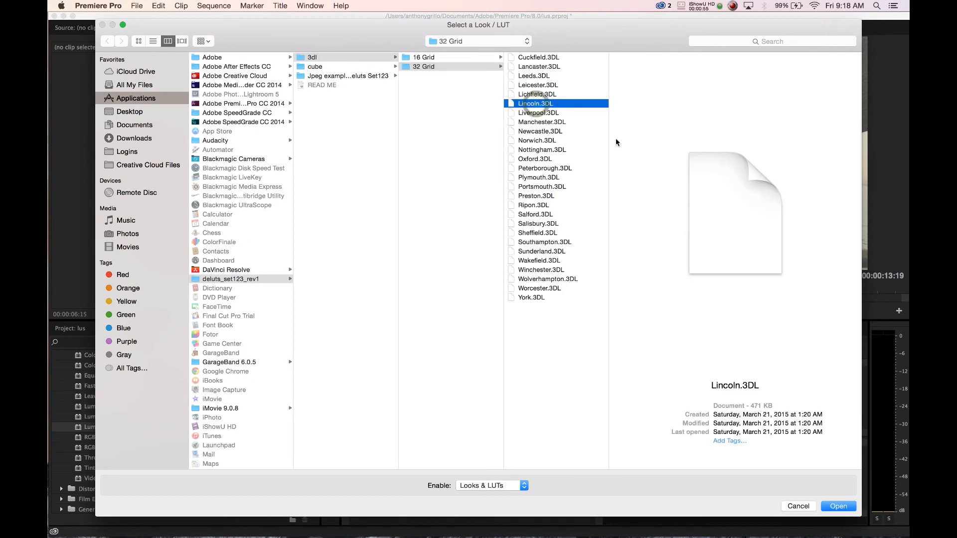
mouse_move(827, 442)
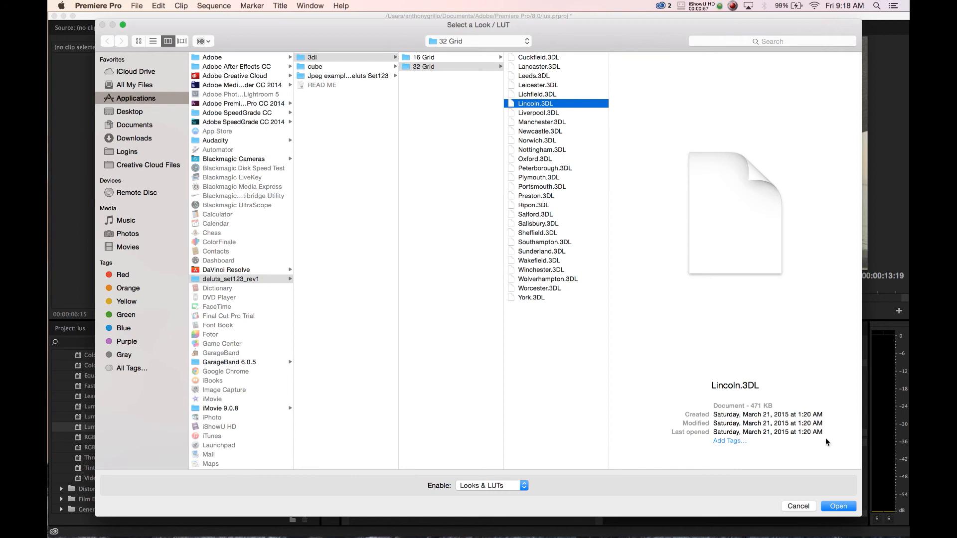
click(837, 506)
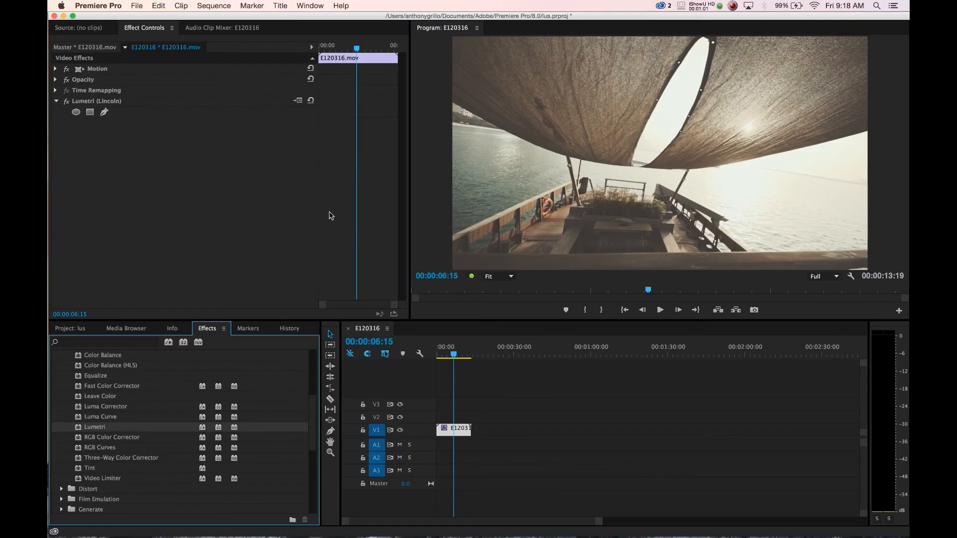
mouse_move(211, 228)
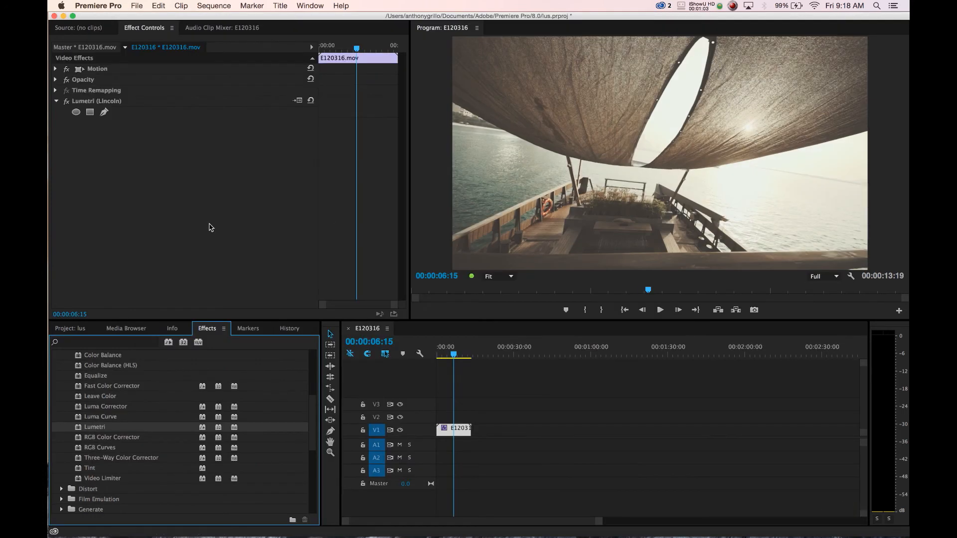
mouse_move(150, 185)
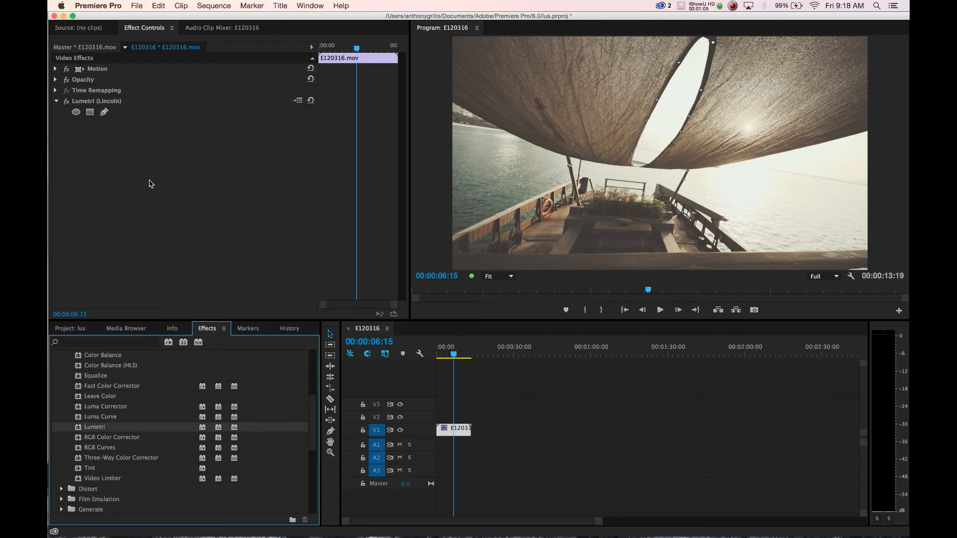
mouse_move(70, 114)
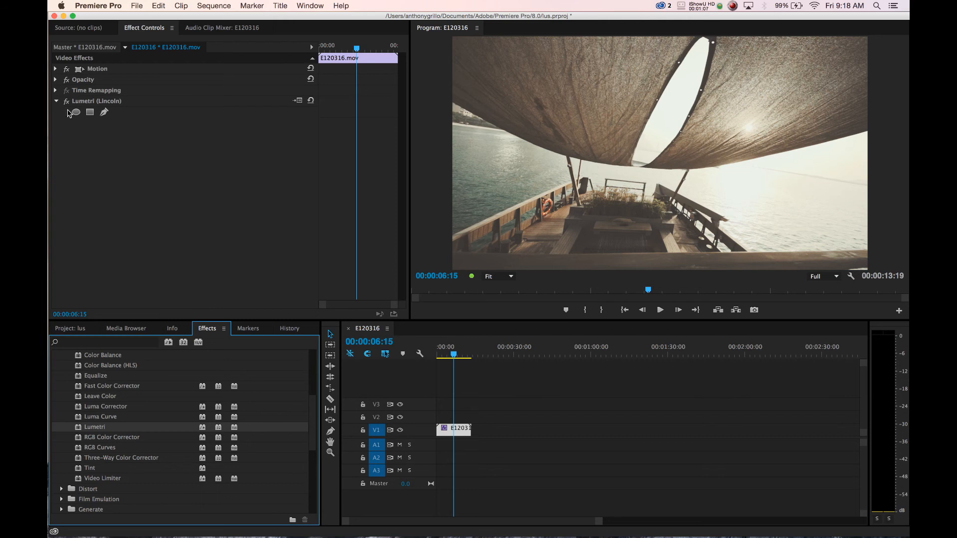
mouse_move(160, 130)
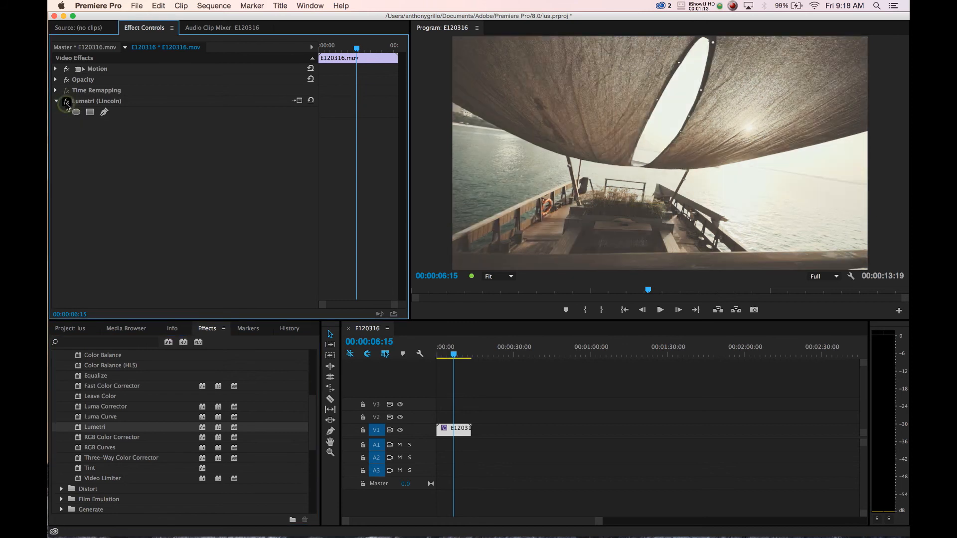
click(659, 309)
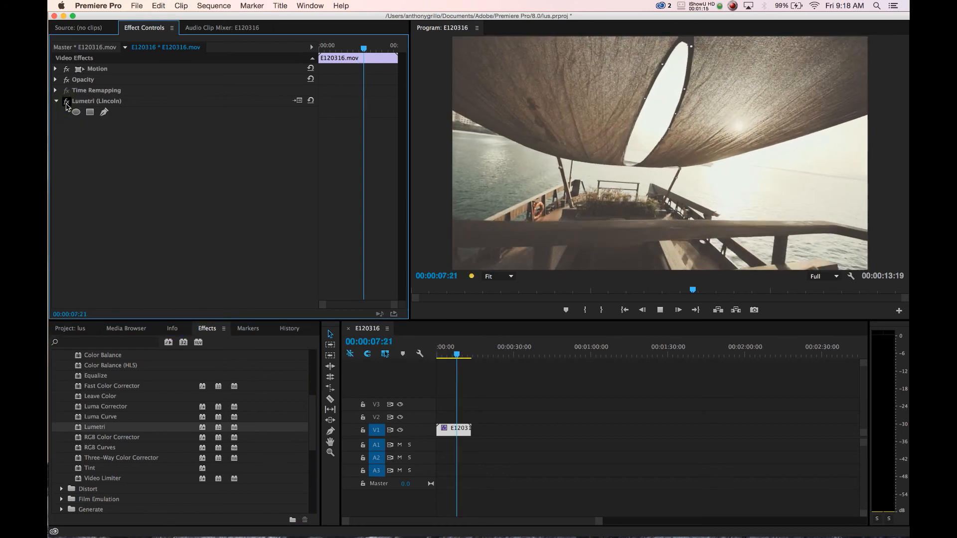
click(677, 309)
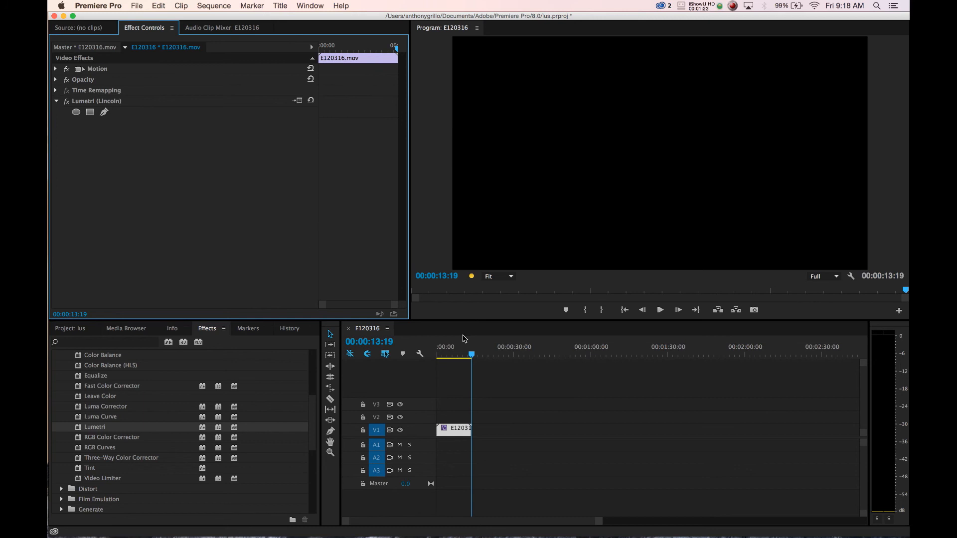
click(438, 355)
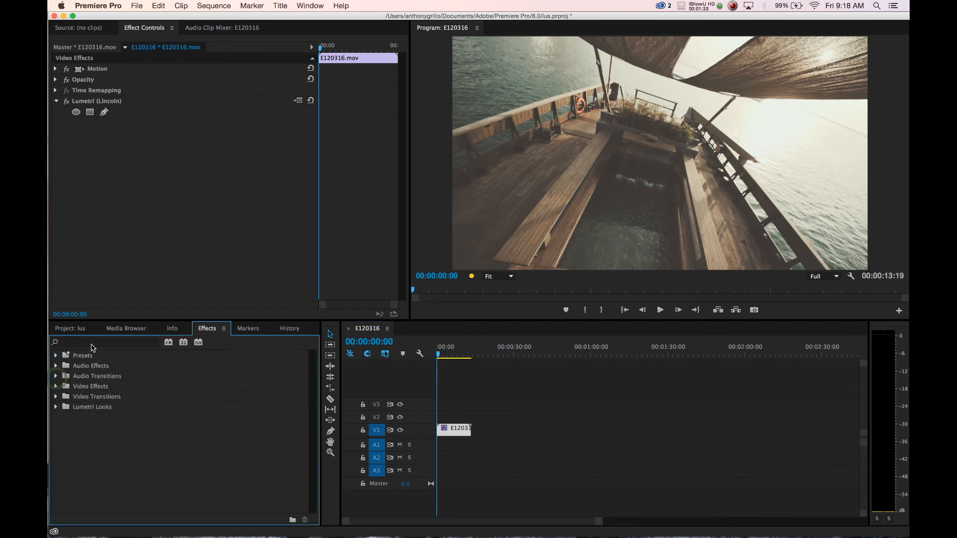
Find Fast Color Corrector via 'fast', apply it and drag its Input Levels sliders.
text(fast)
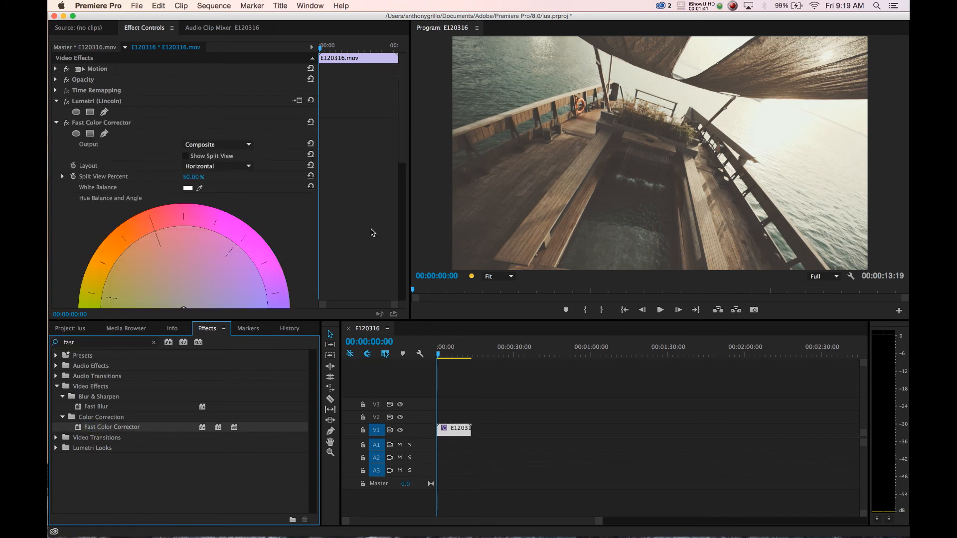
scroll(down, 3)
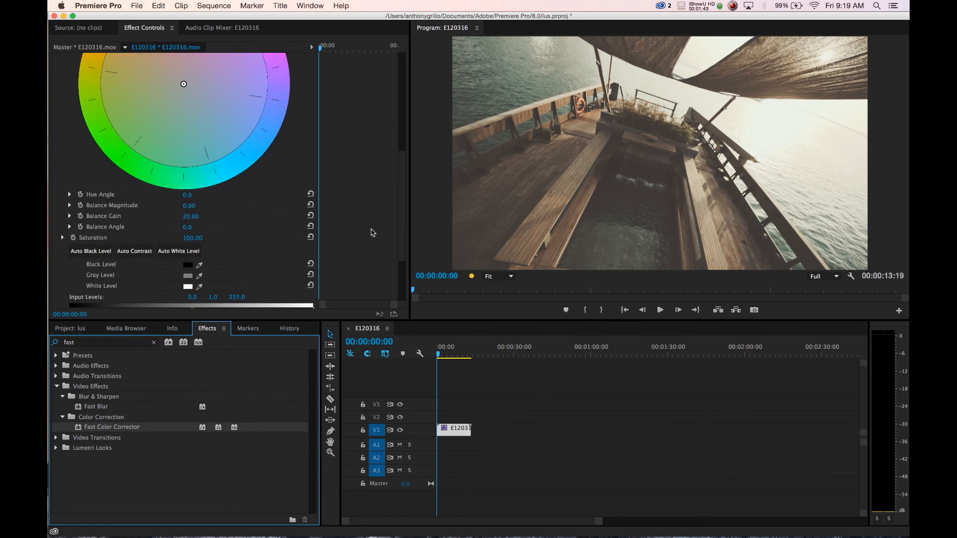
scroll(down, 3)
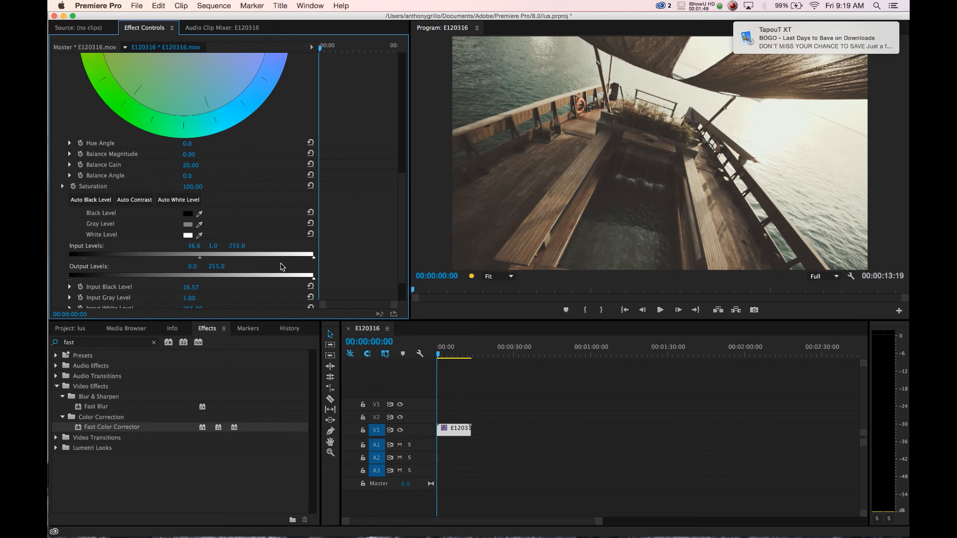
mouse_move(312, 262)
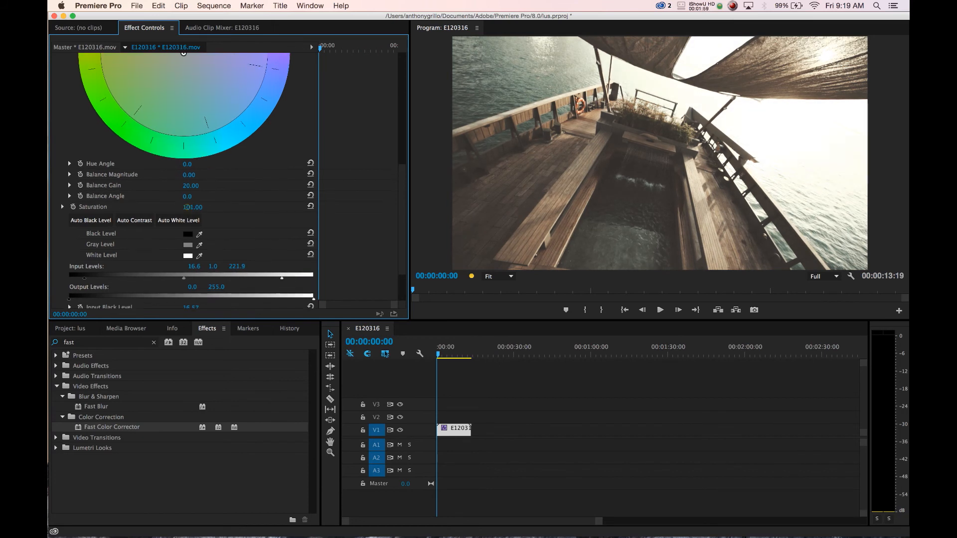
drag(192, 207, 200, 207)
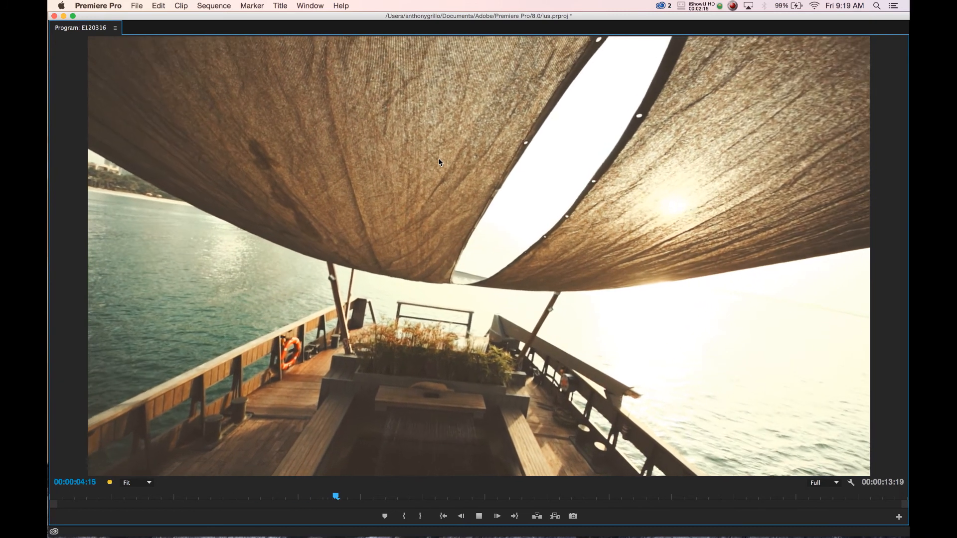
click(823, 482)
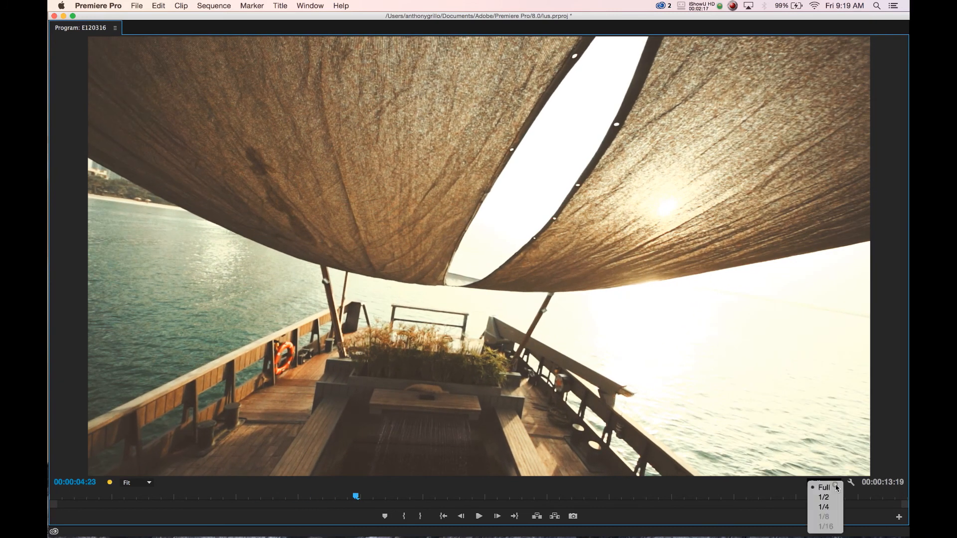
click(823, 506)
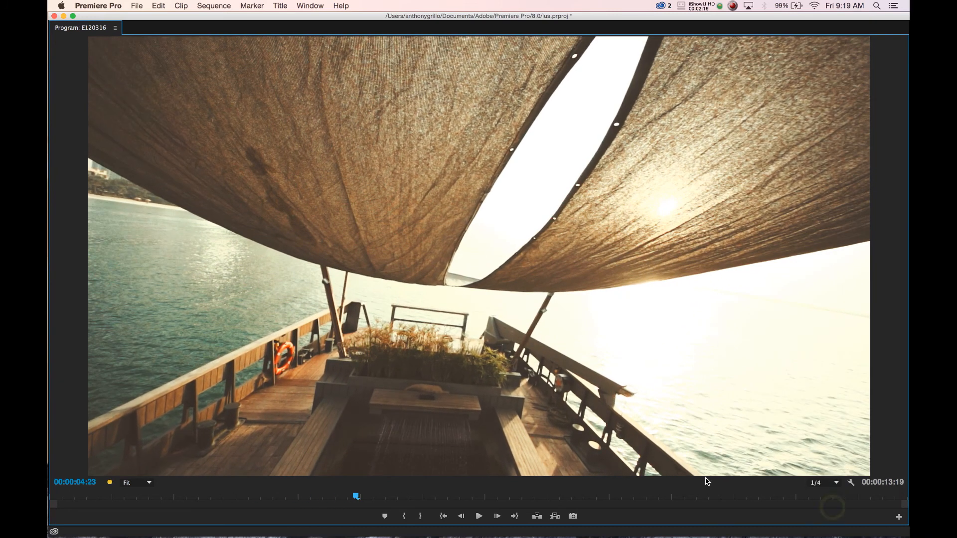
click(479, 516)
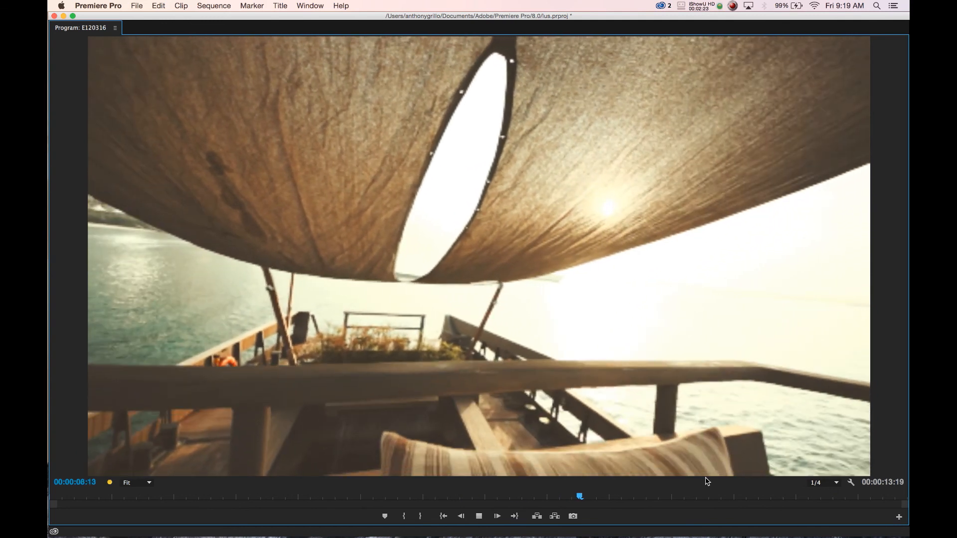
click(496, 515)
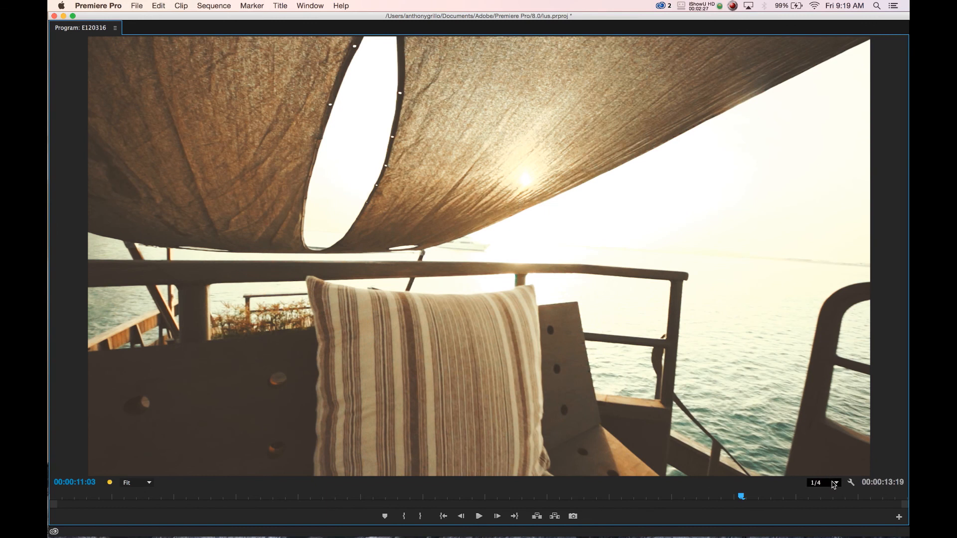
click(822, 483)
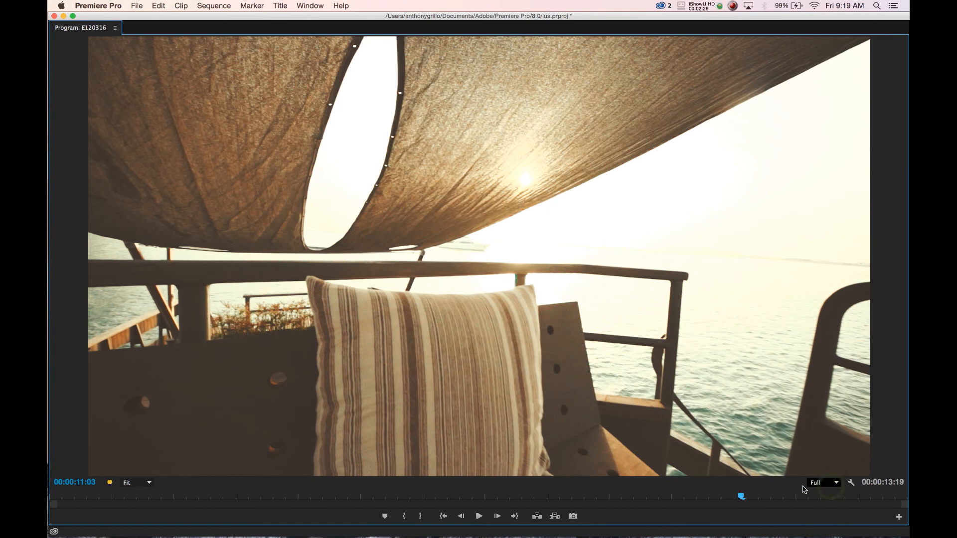
click(480, 515)
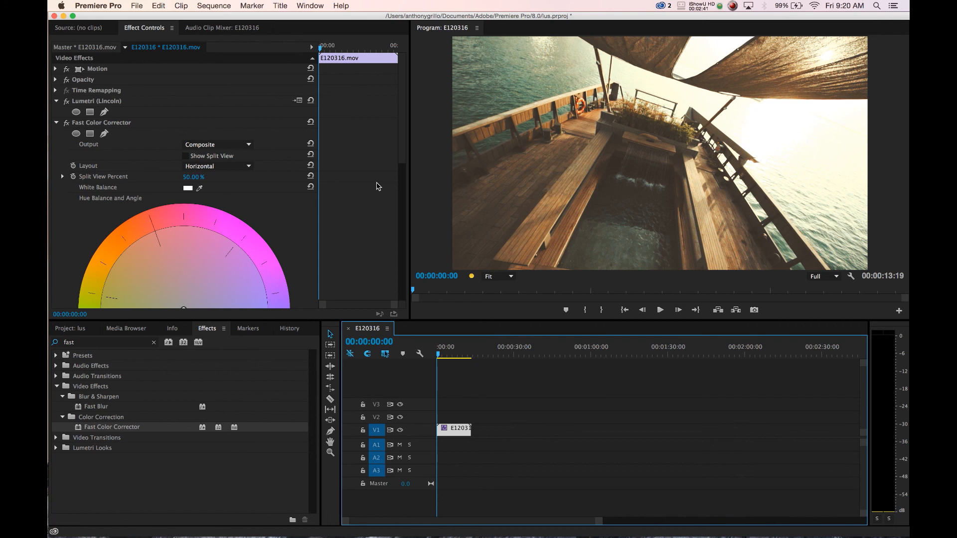
mouse_move(190, 135)
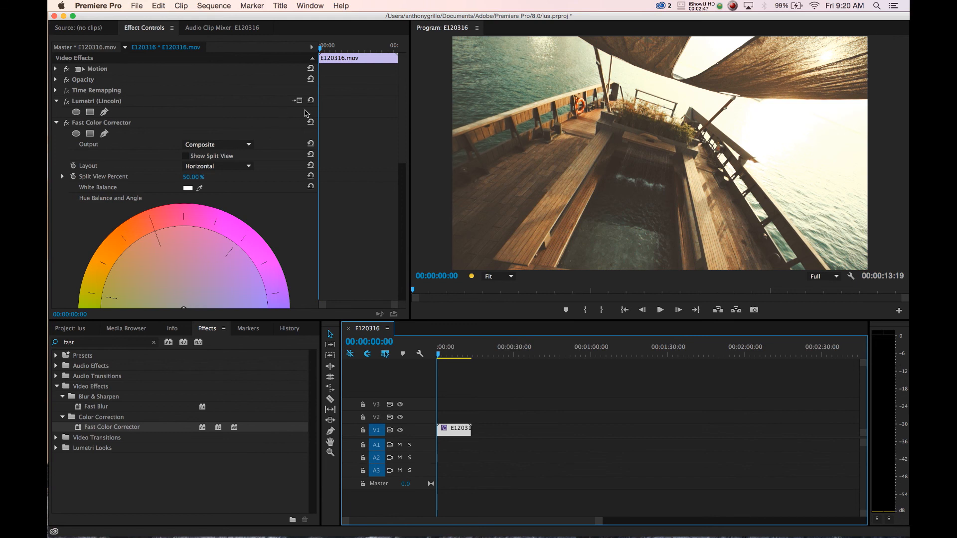
Drag the Hue Balance and Angle wheel centre toward warm yellow-orange.
scroll(down, 3)
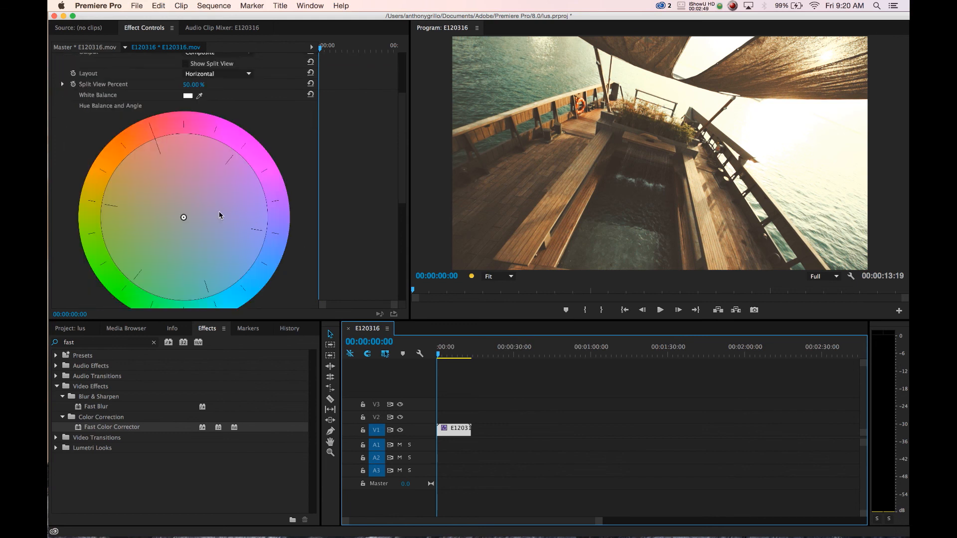
drag(183, 217, 152, 201)
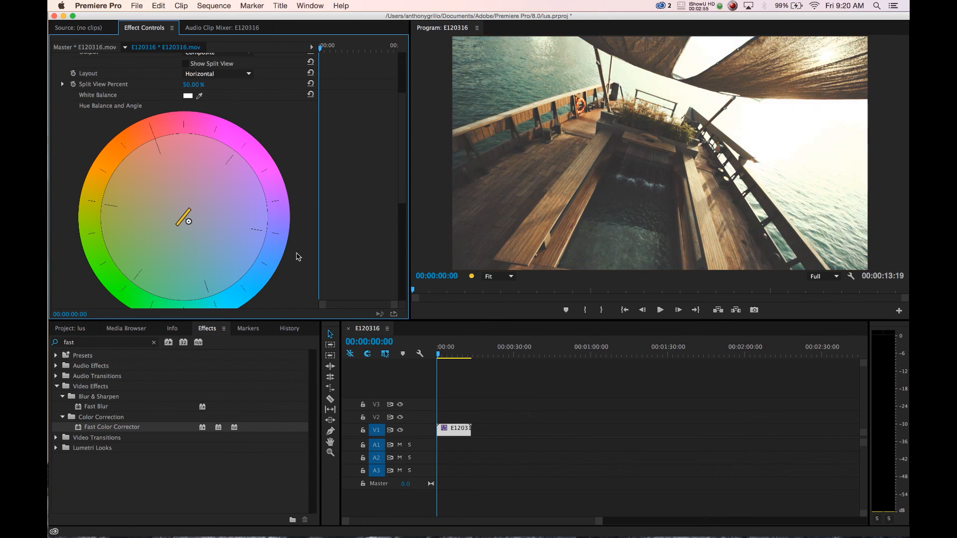
mouse_move(427, 223)
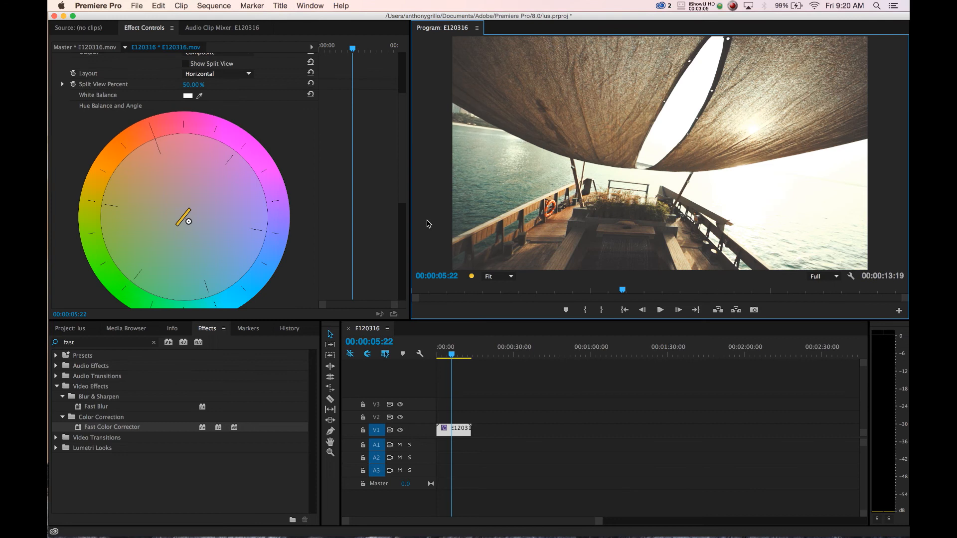
scroll(down, 3)
text(sharpen)
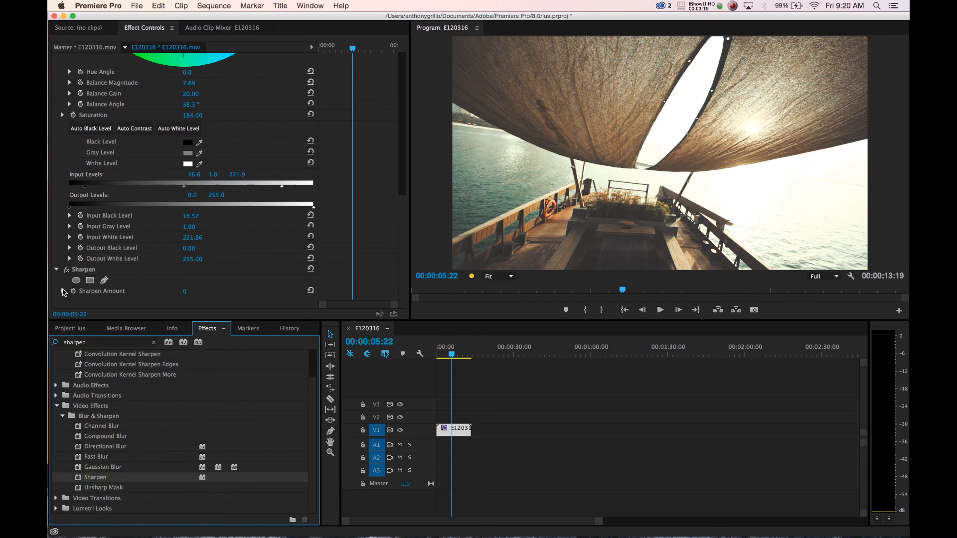
Expand Sharpen Amount and set the Sharpen effect to 20.
click(70, 272)
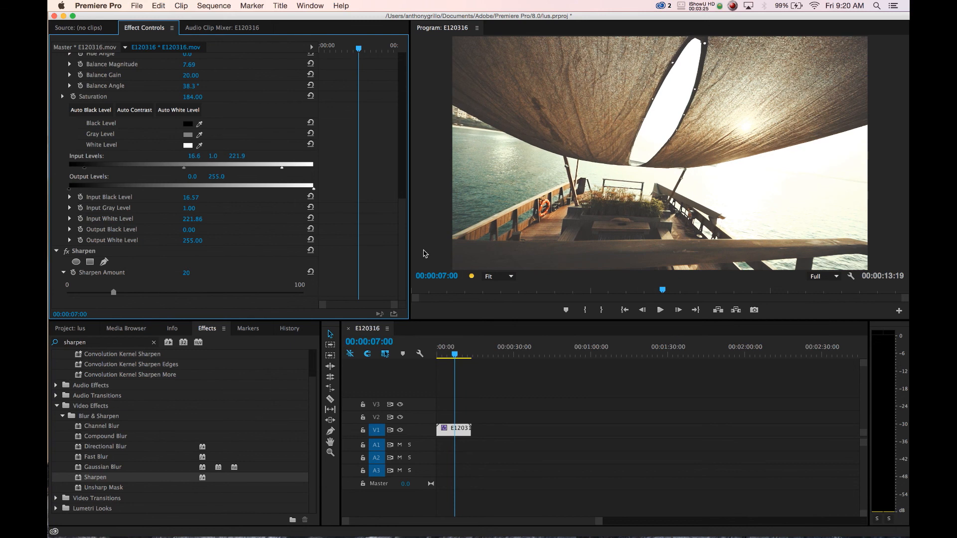
scroll(up, 3)
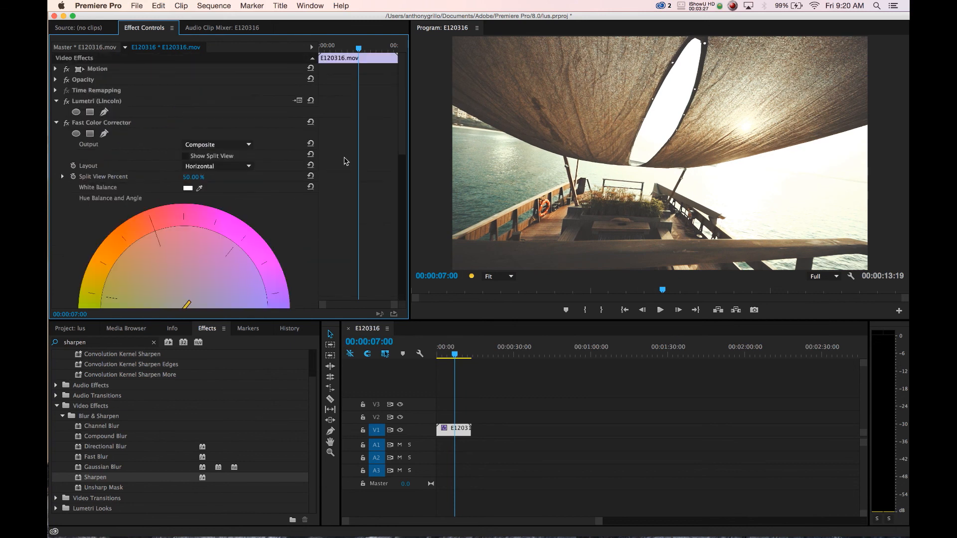
mouse_move(112, 105)
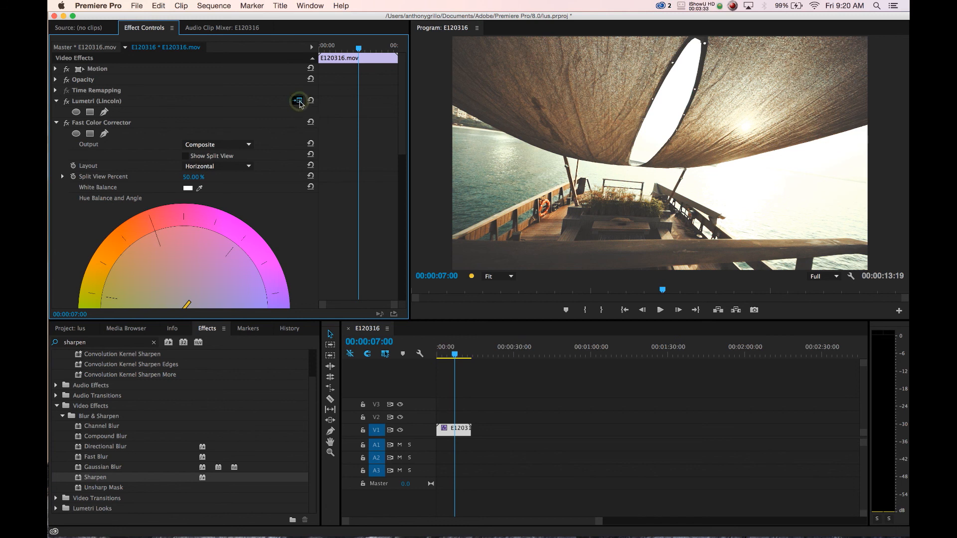
Swap the Lumetri look to Salisbury.3DL via its Setup icon.
click(298, 100)
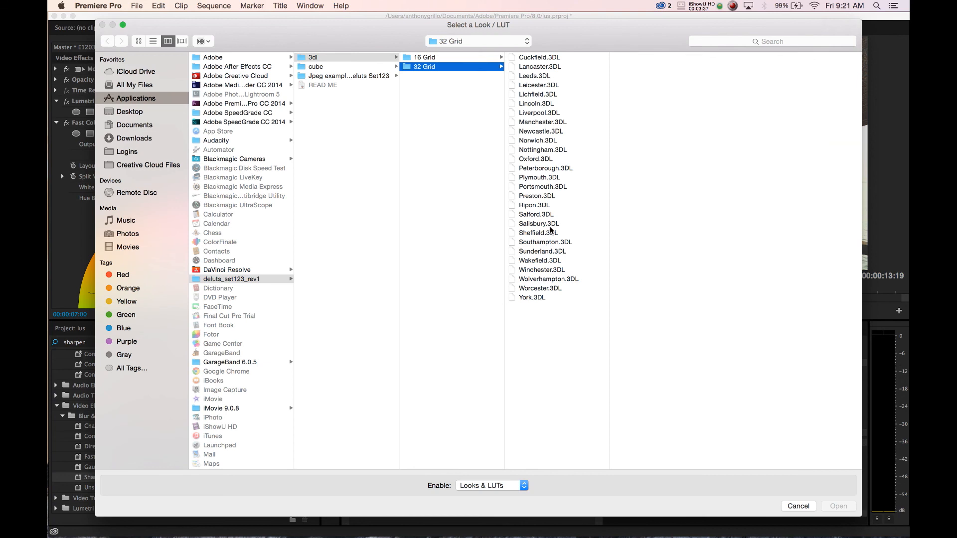
click(540, 223)
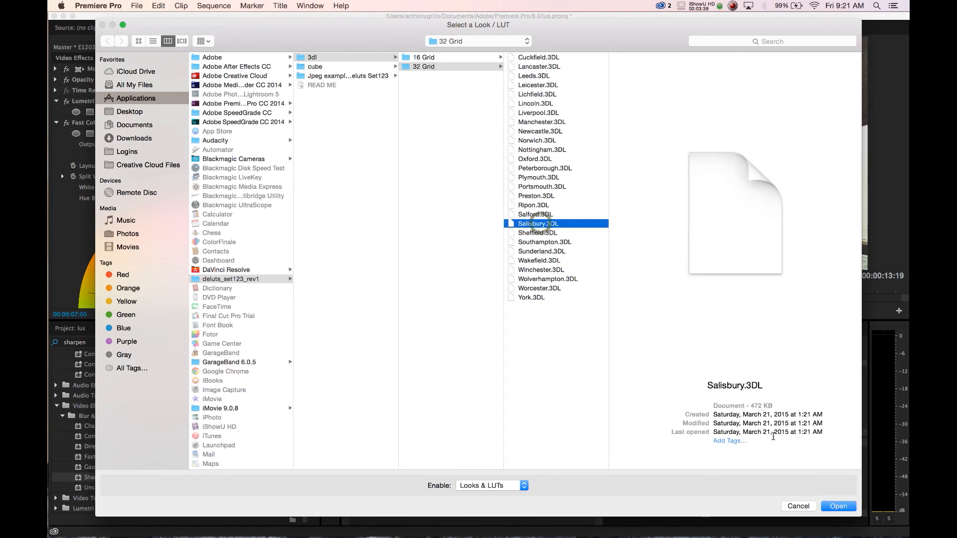
click(837, 506)
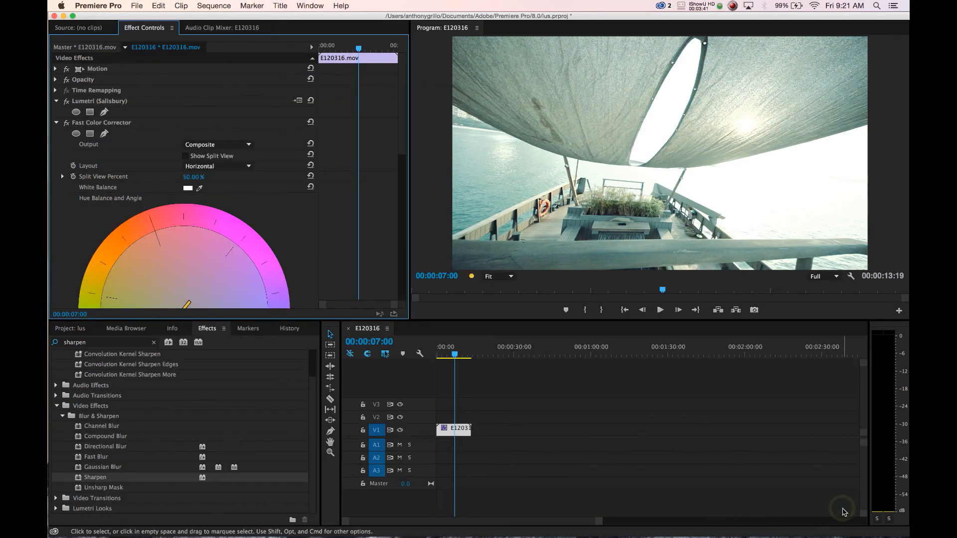
mouse_move(454, 233)
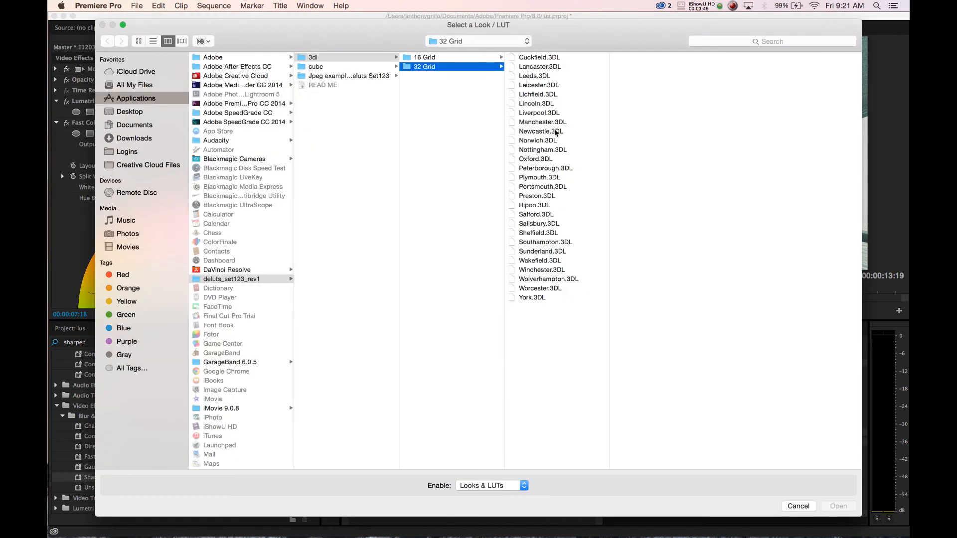
mouse_move(542, 116)
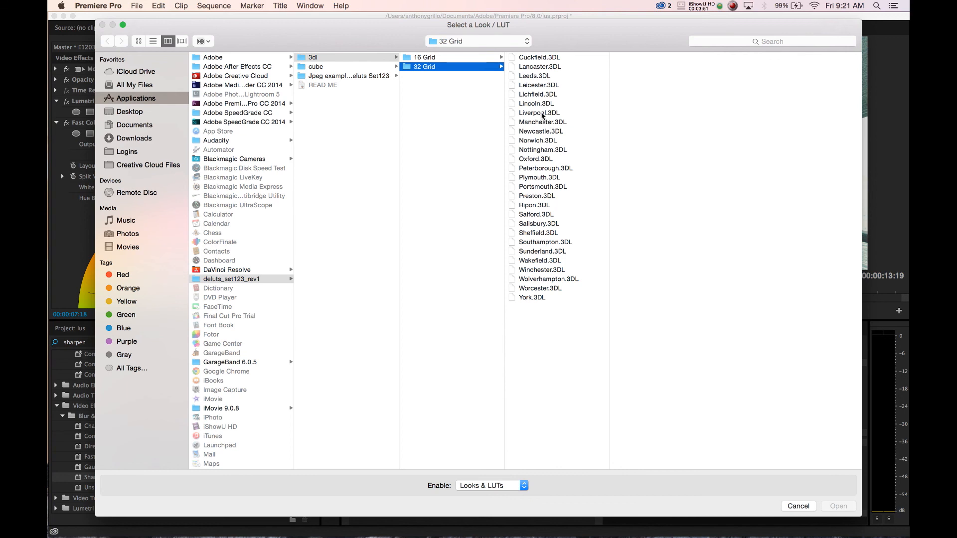
Replace Salisbury with Liverpool.3DL as the clip's final Lumetri look.
click(538, 113)
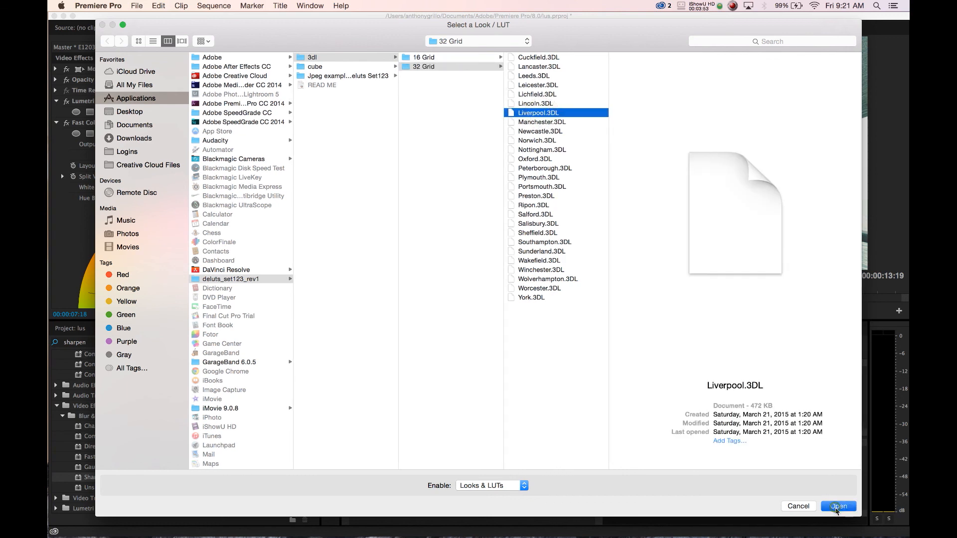
click(837, 507)
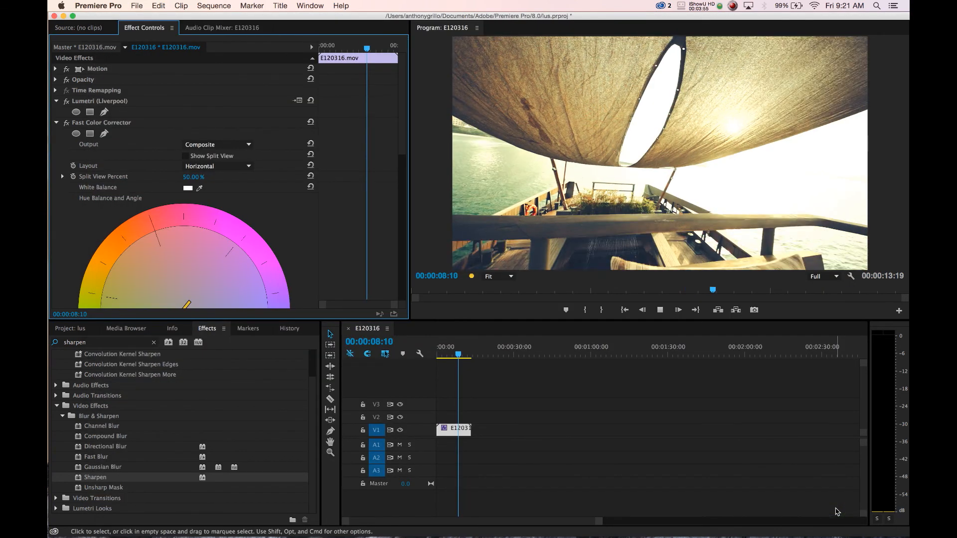